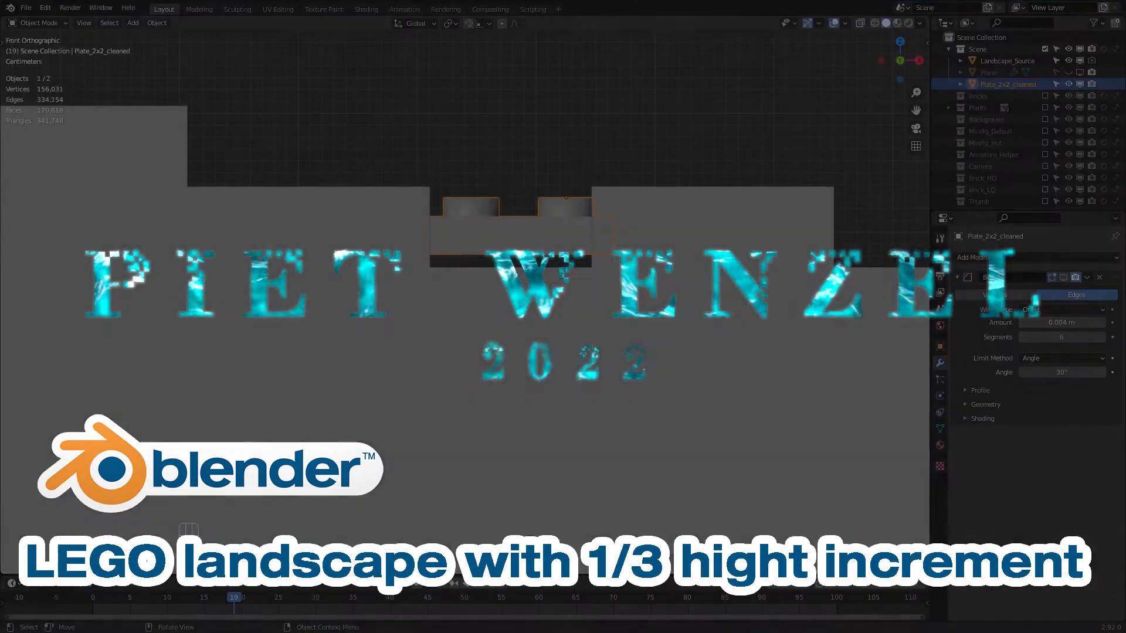
Select Landscape_Source and review its Solidify and blocks-mode Remesh modifiers while orbiting the terrain
click(1007, 60)
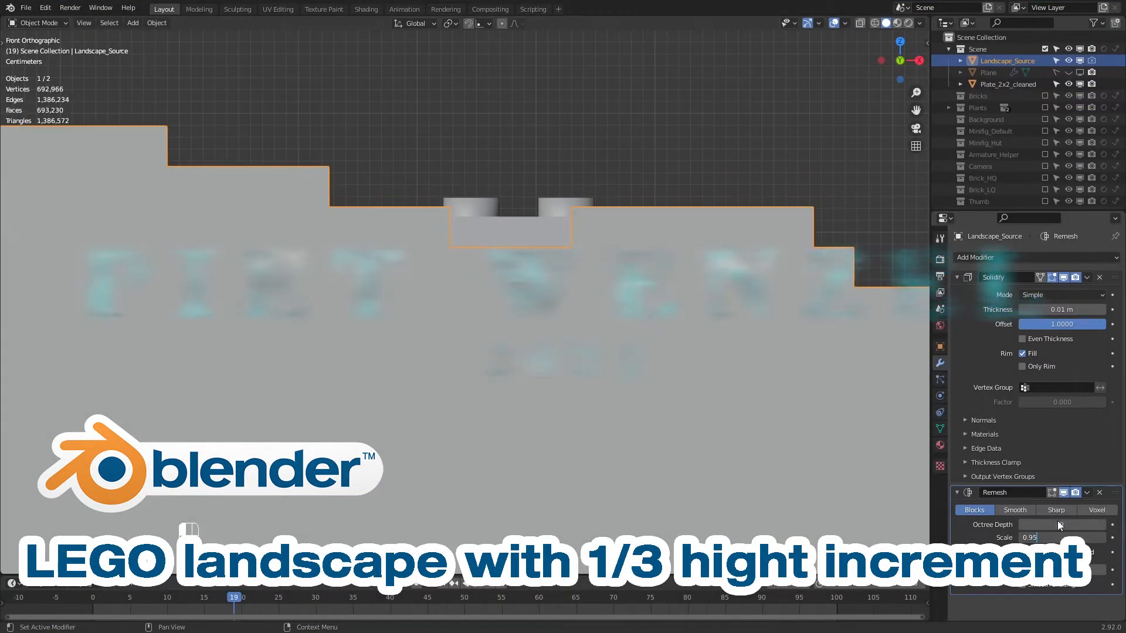
click(1006, 84)
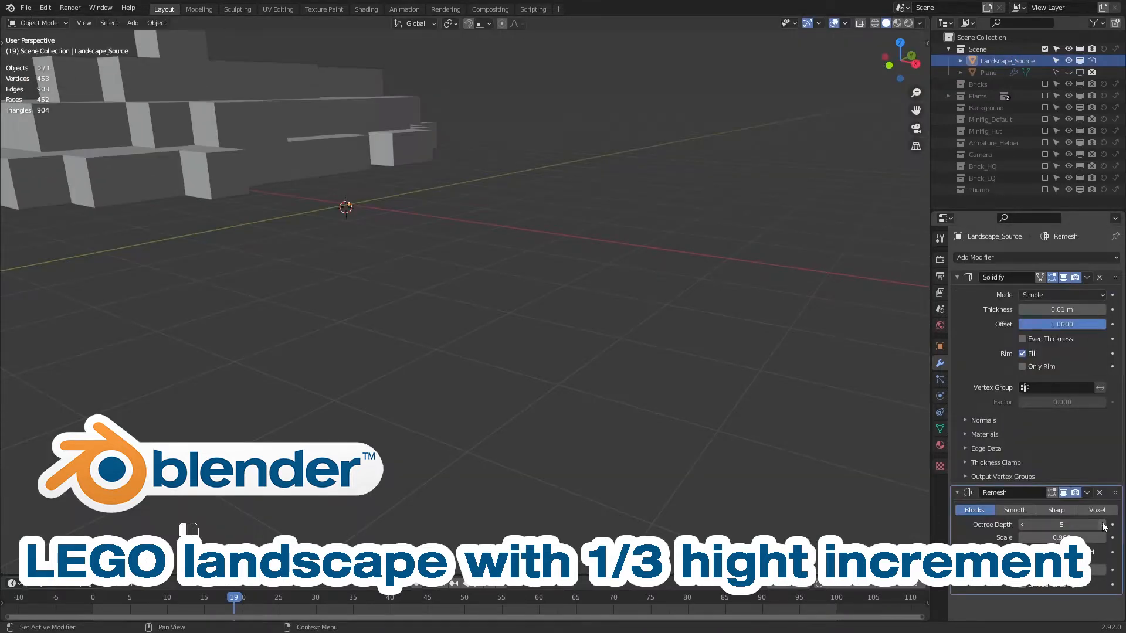
click(1105, 525)
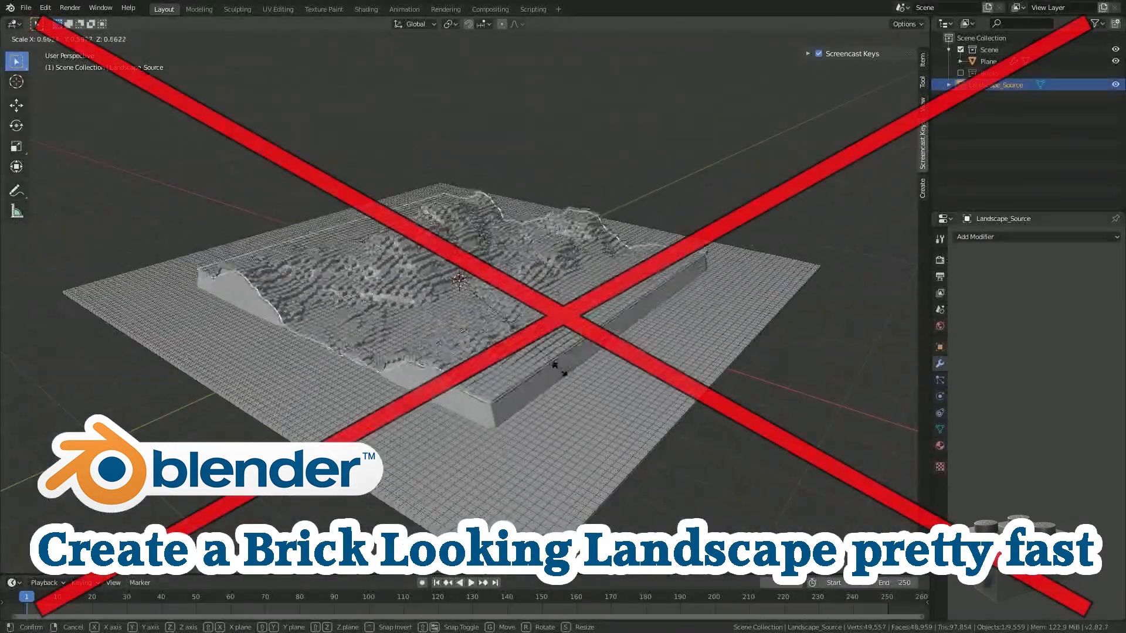
mouse_move(460, 281)
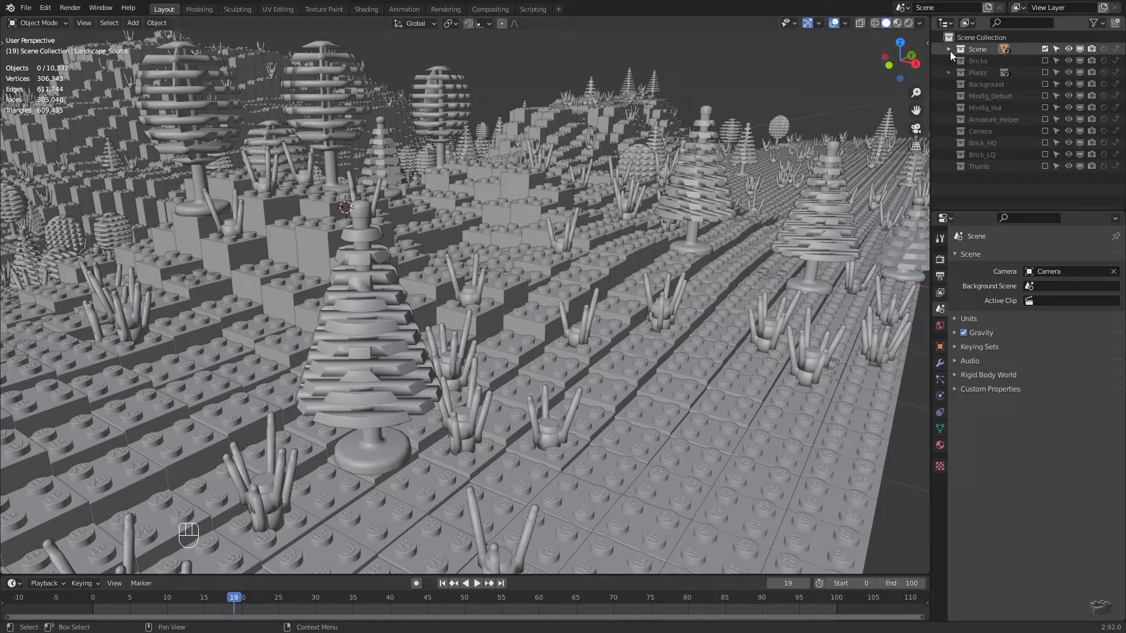
Expand the Scene collection, unhide Landscape_Source and hide the Plane so only the source mesh shows
click(949, 49)
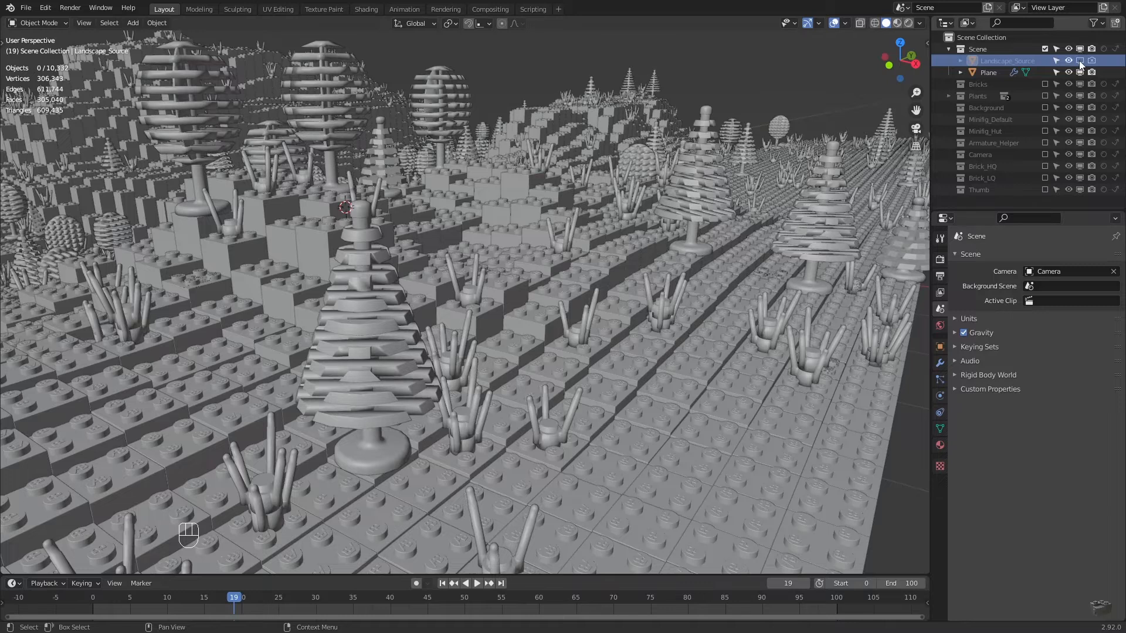
click(1069, 71)
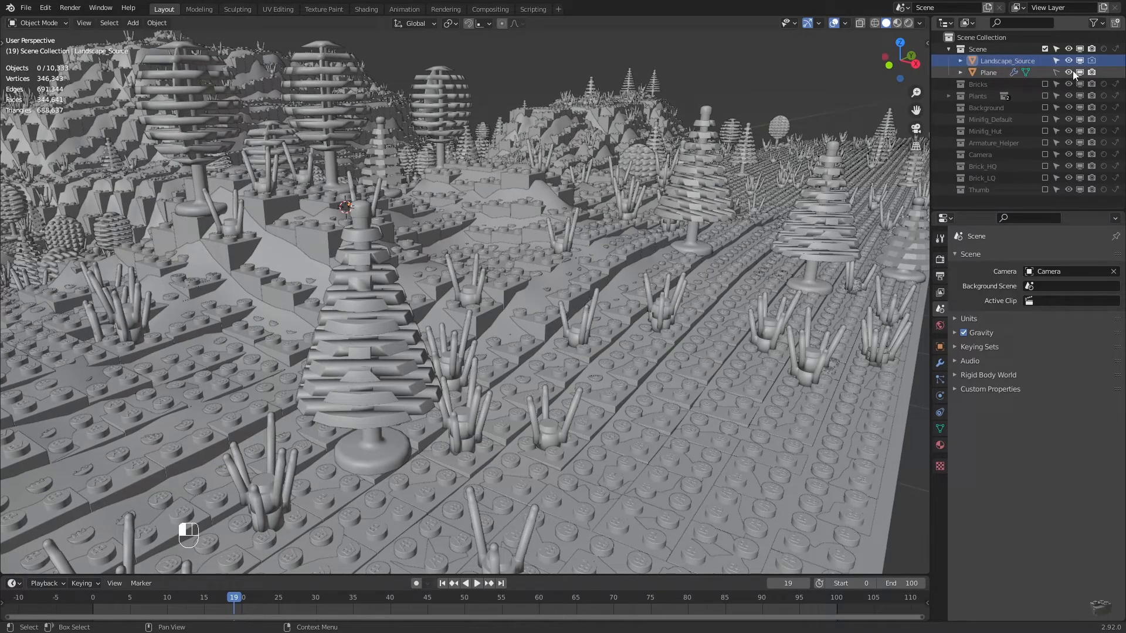
click(1069, 72)
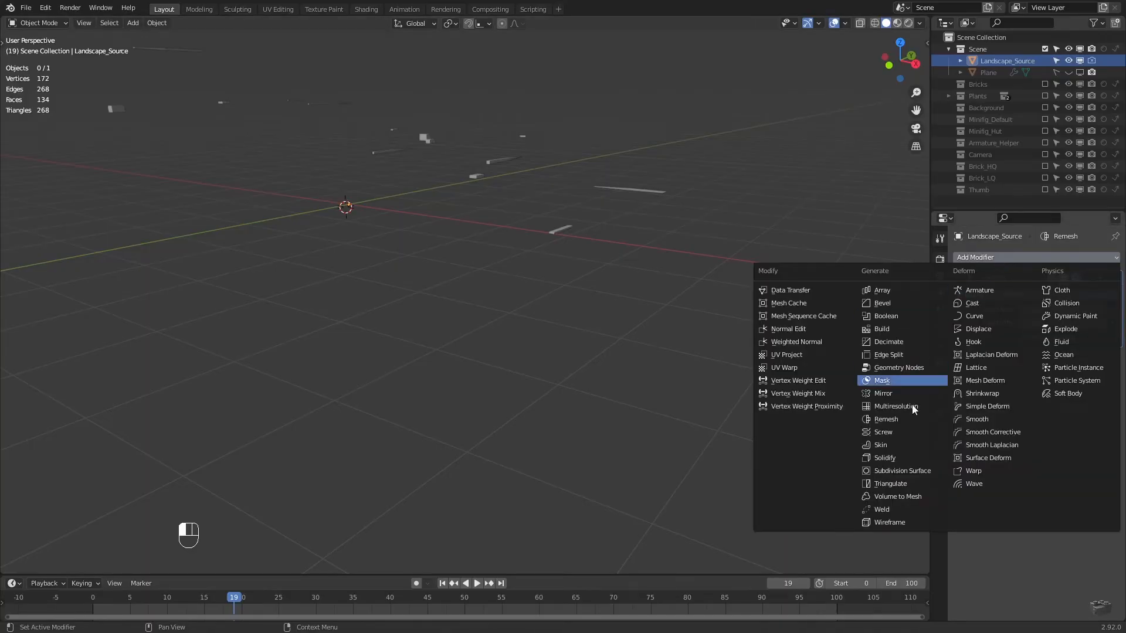
Add Solidify above Remesh with offset 1 and set Remesh to Blocks mode
click(884, 459)
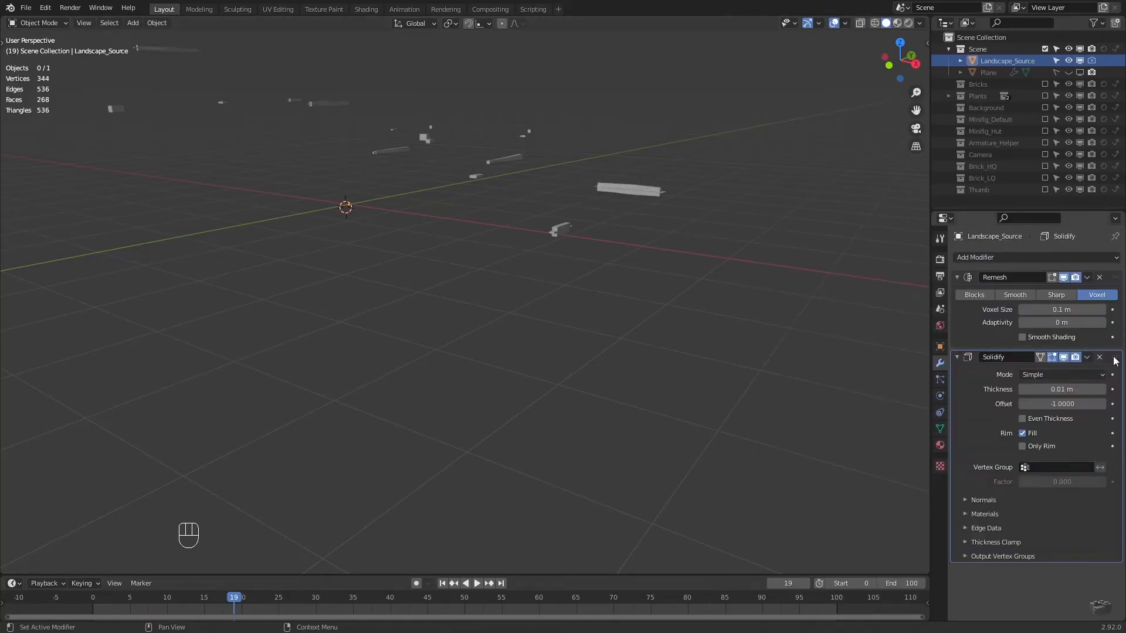
click(1086, 357)
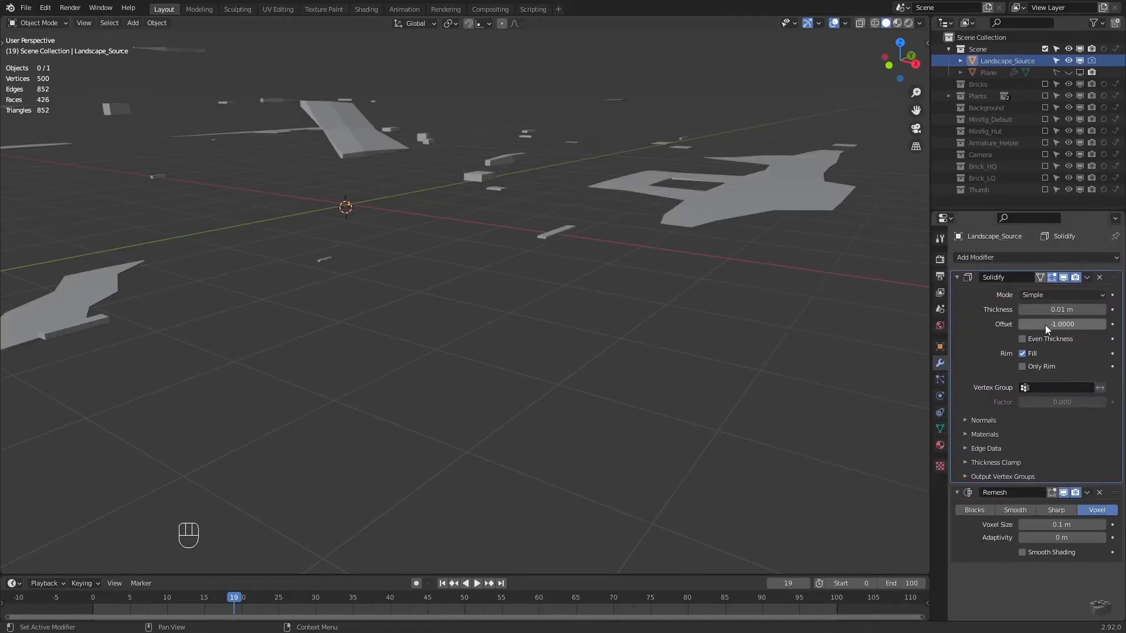
click(1062, 324)
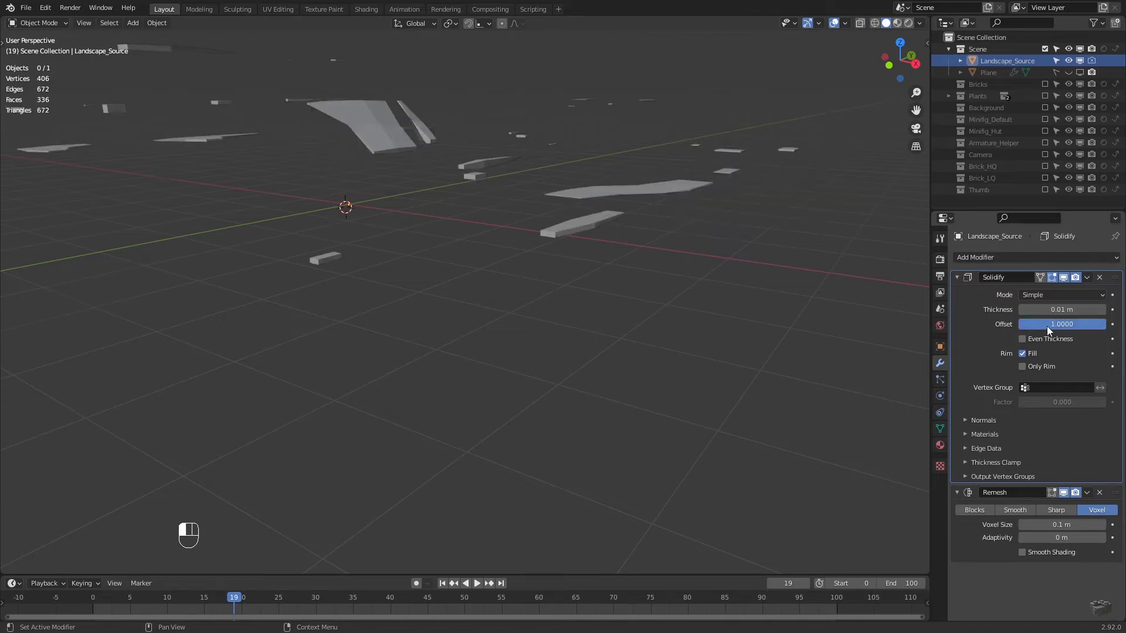
mouse_move(1042, 400)
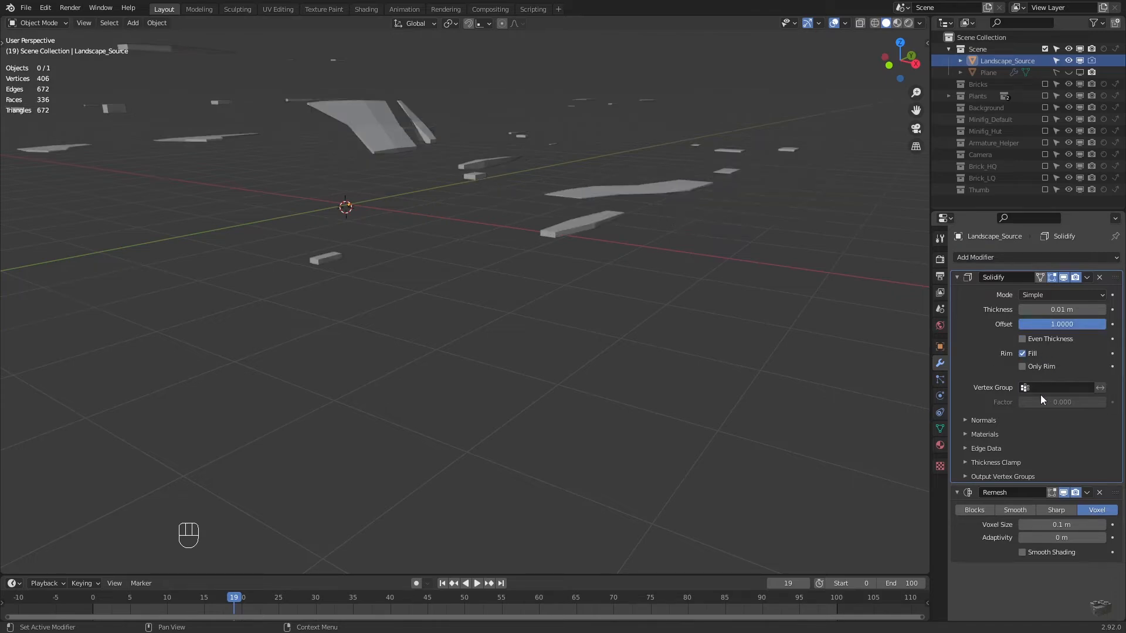
click(974, 511)
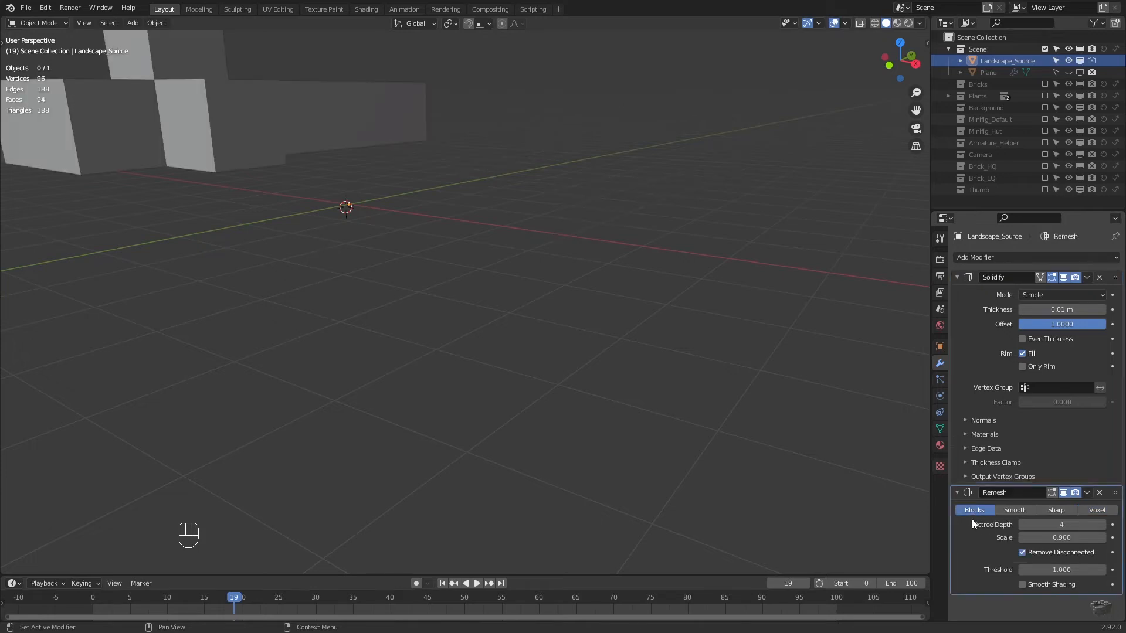
Raise Remesh octree depth to 8 and append the Plate_2x2_cleaned brick into the scene
click(1103, 525)
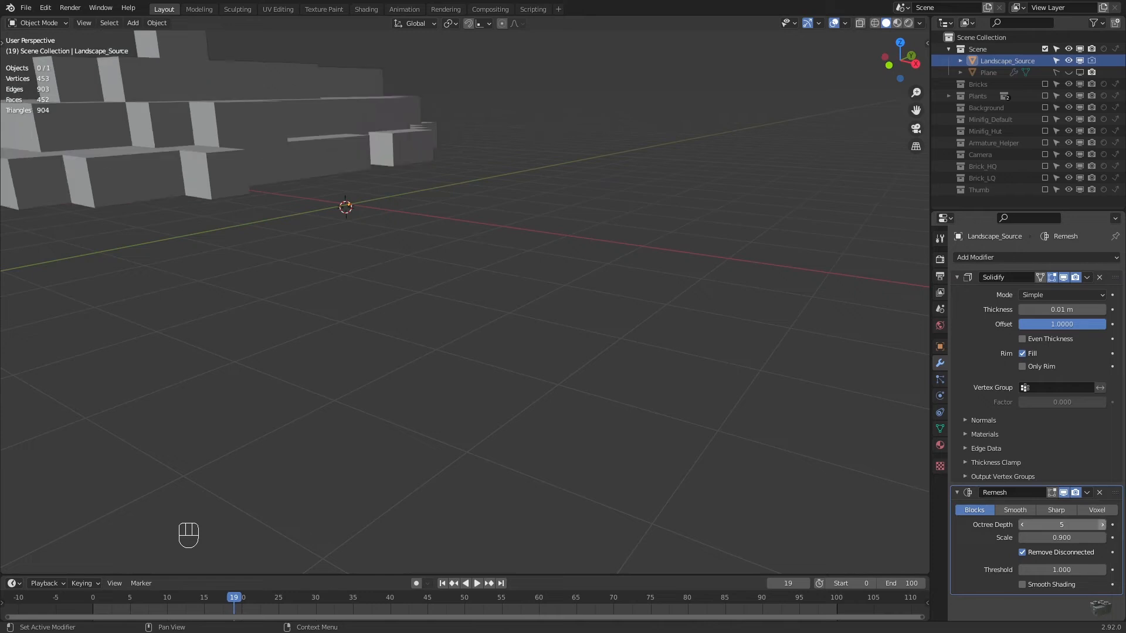
click(1103, 524)
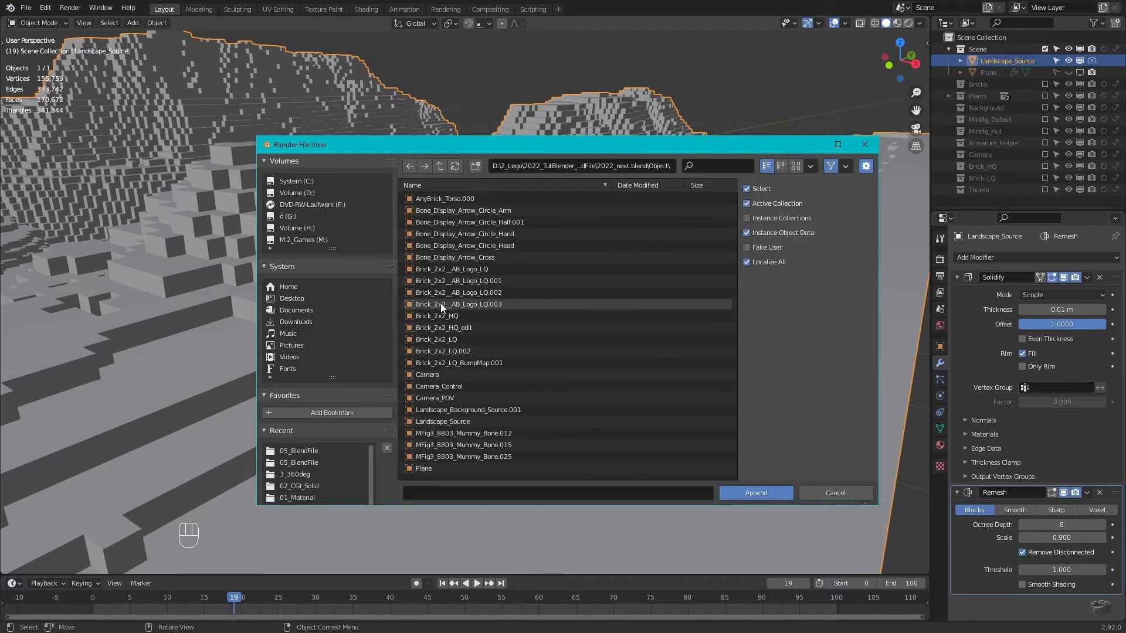
click(756, 493)
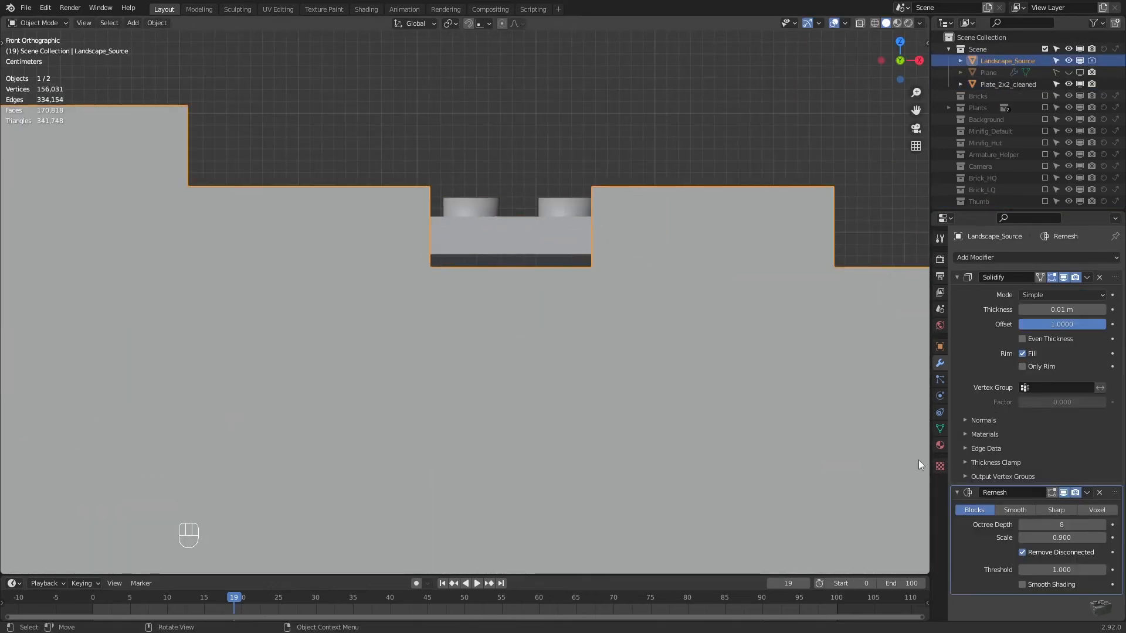
Select Plate_2x2_cleaned and grab it to move it up onto the terrain step
click(1061, 537)
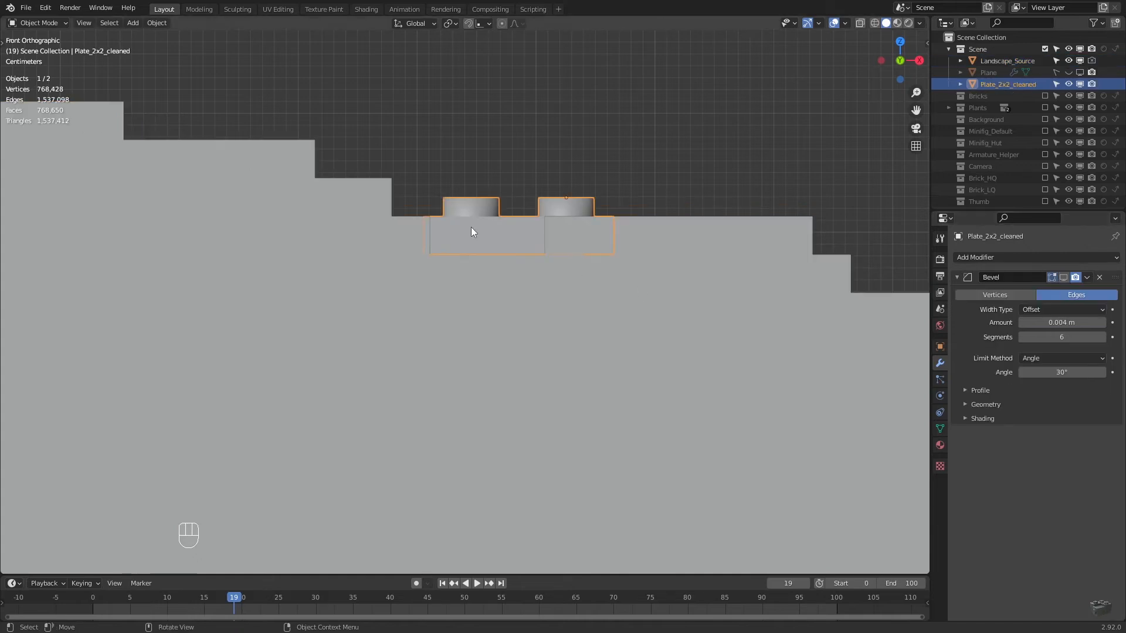
key(g)
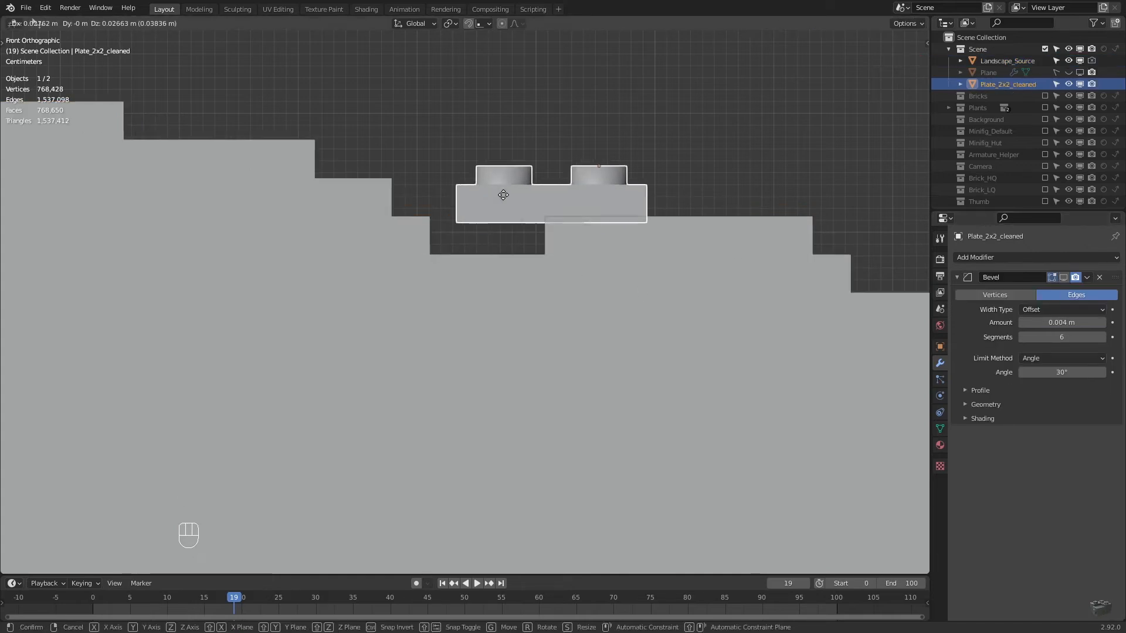